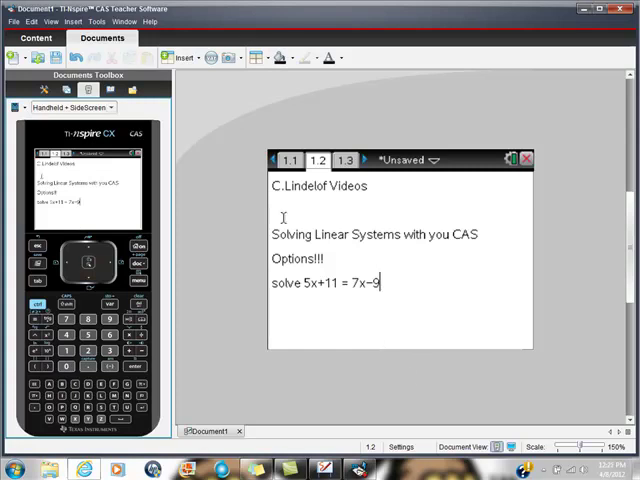
mouse_move(227, 119)
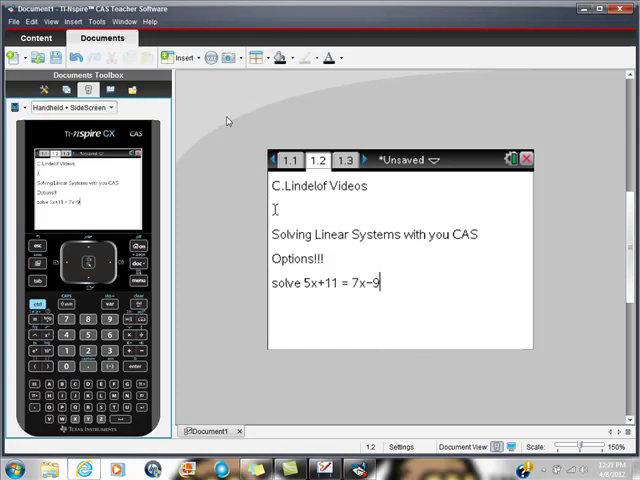
mouse_move(182, 57)
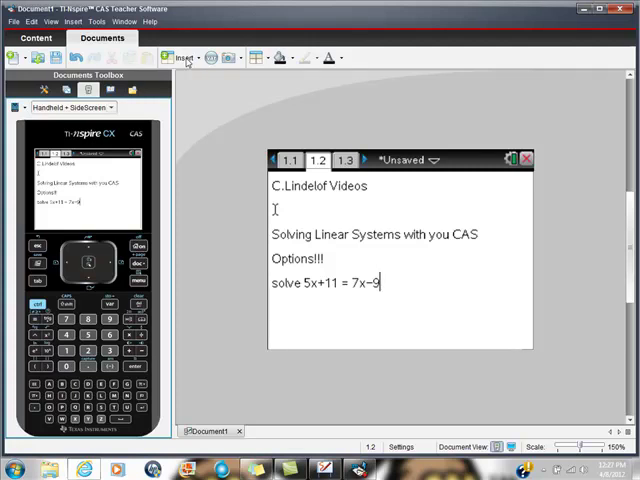
Step: Show the Insert menu's list of page types for the document
click(183, 57)
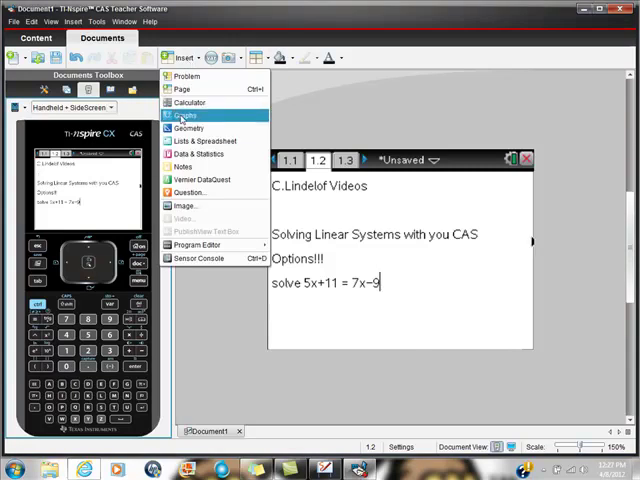
Step: Add a calculator page and store 5x+11 as f(x)
click(185, 117)
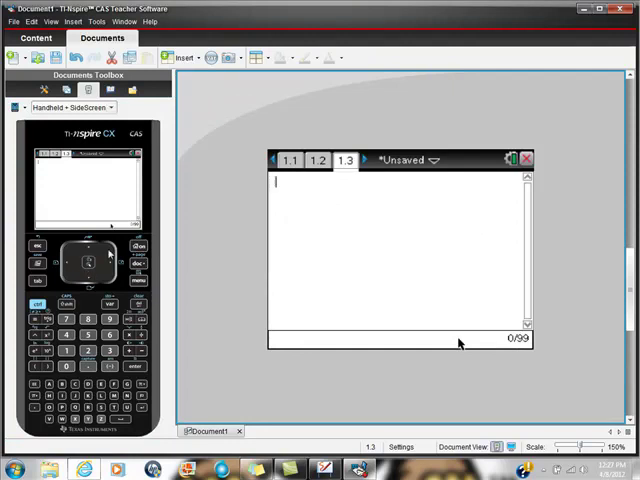
mouse_move(280, 308)
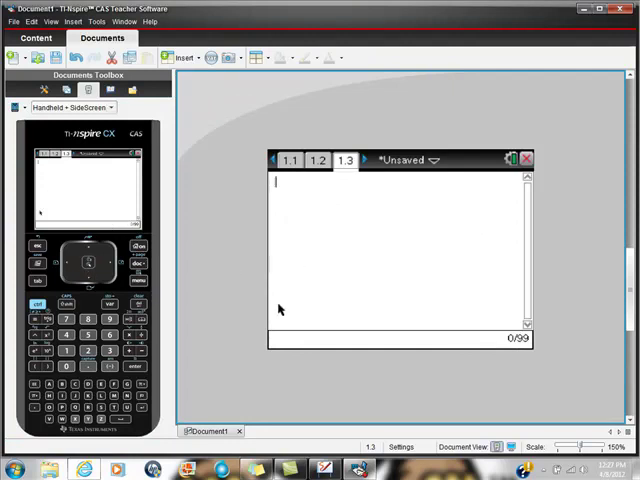
text(5)
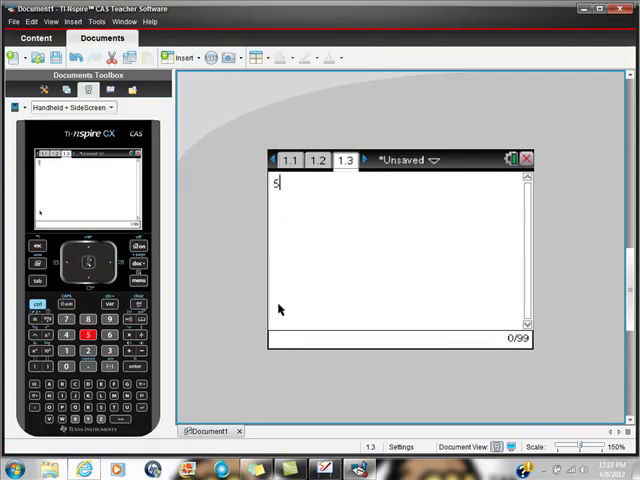
text(x+)
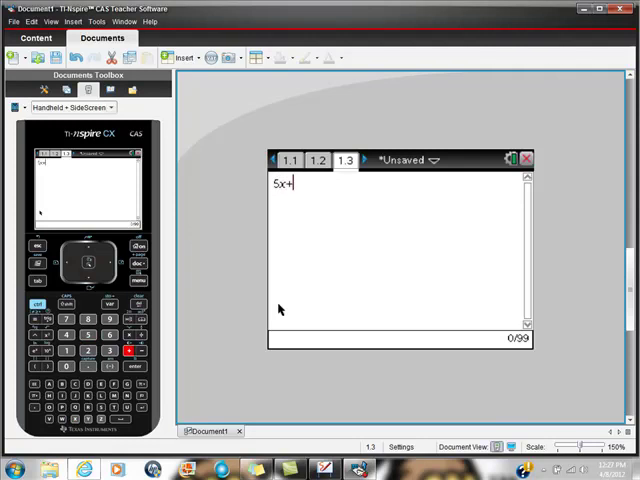
text(11)
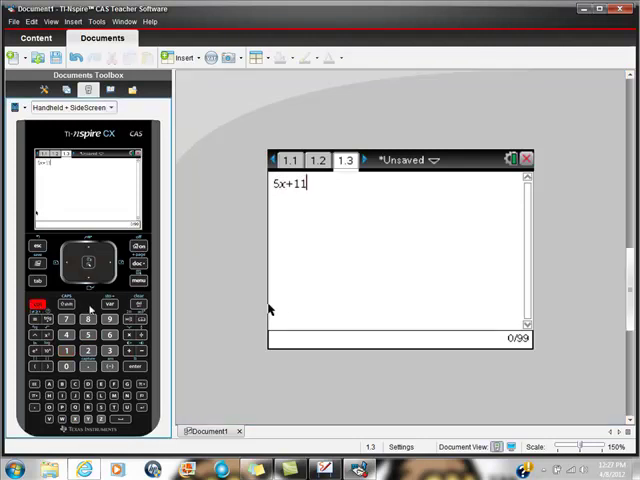
click(110, 305)
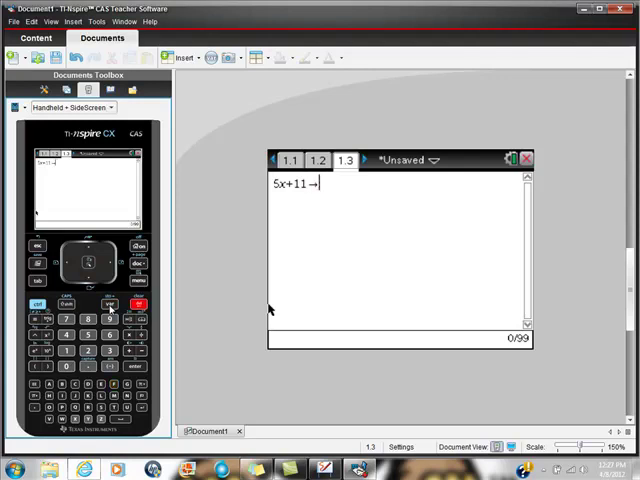
key(backspace)
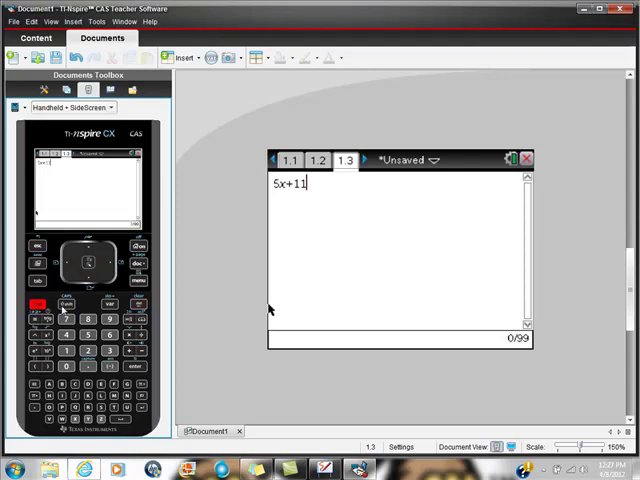
click(109, 305)
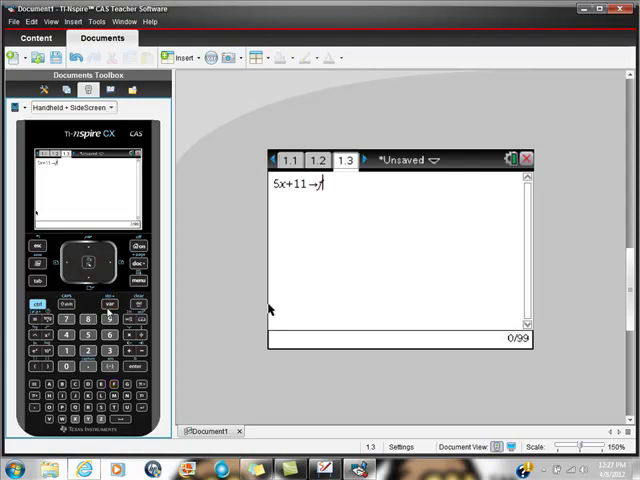
text((x))
text(7x-9)
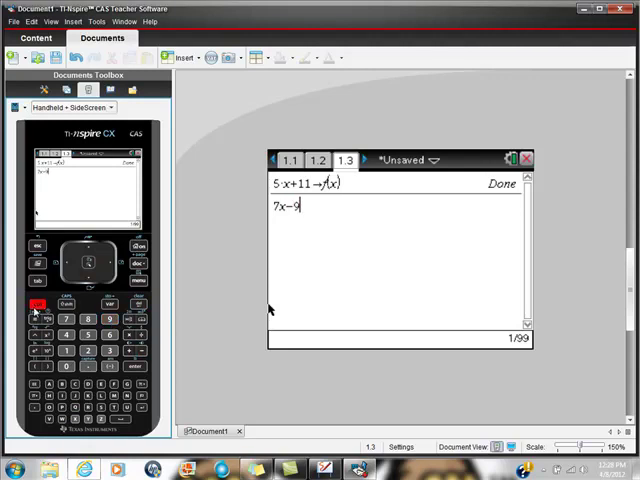
Step: Store 7x−9 as g(x) and start the solve command on the next line
click(108, 307)
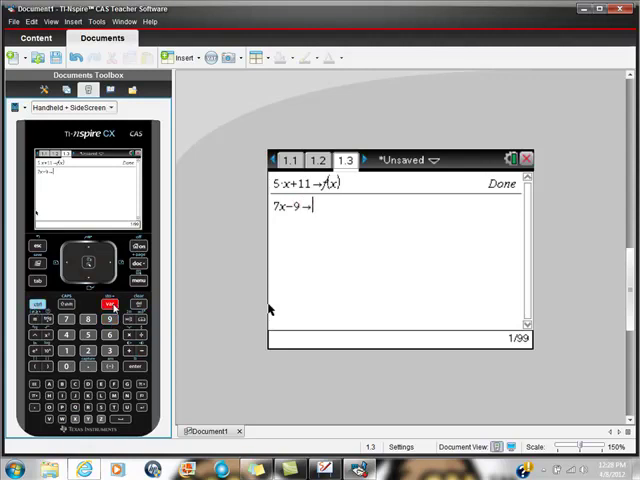
text(g()
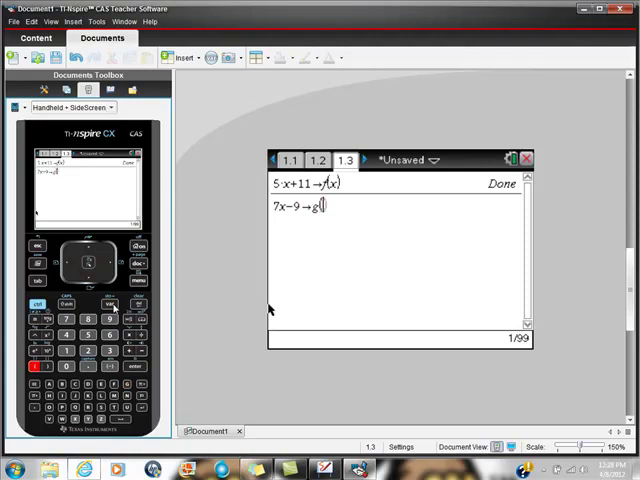
text(x))
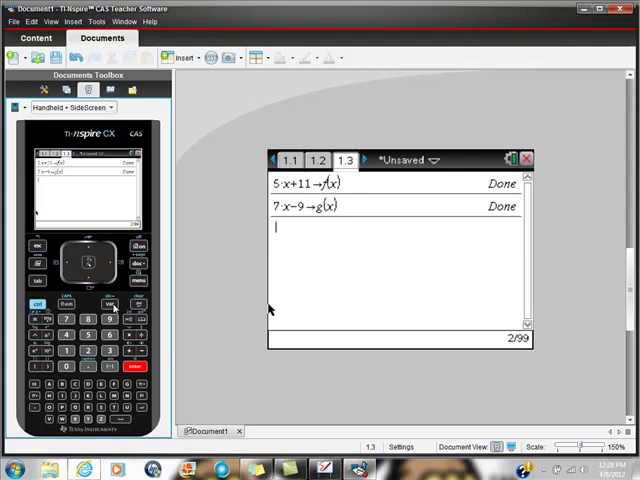
text(solve)
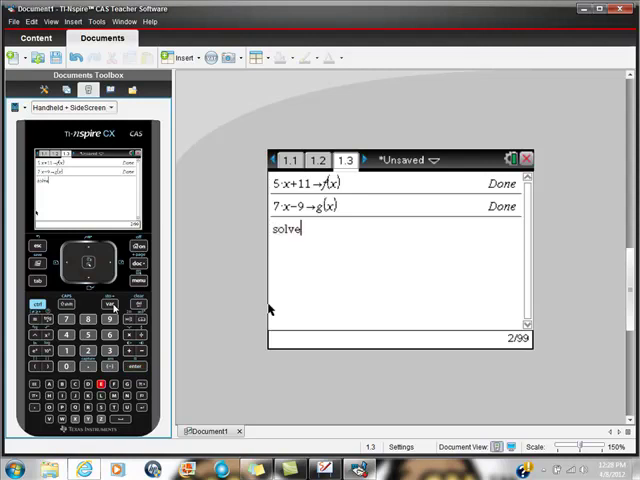
Step: Enter solve(f(x)=g(x),x) on page 1.3, giving x=10
key(backspace)
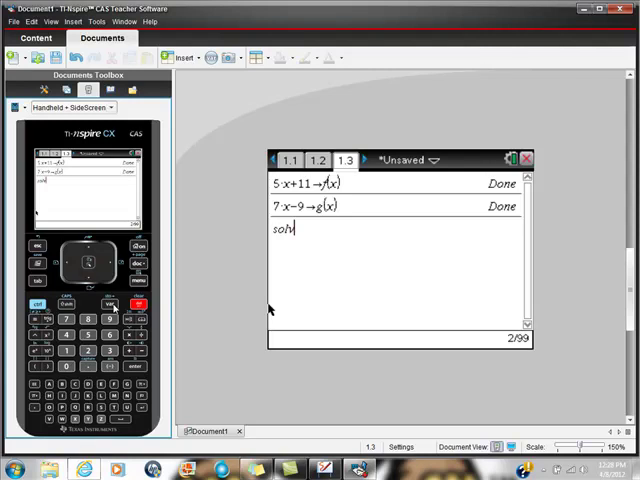
text(e()
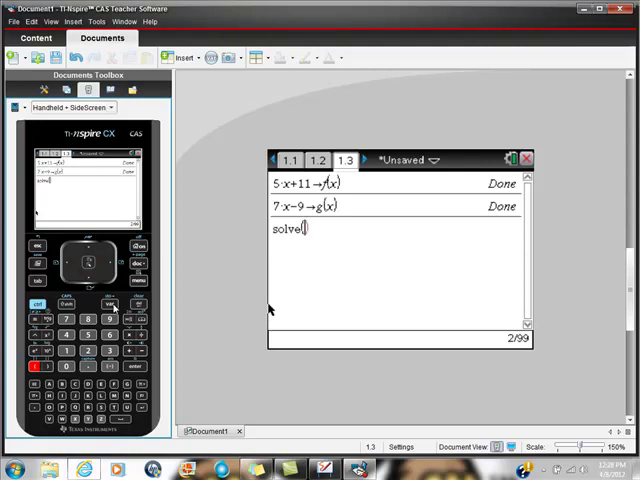
text(f(x)
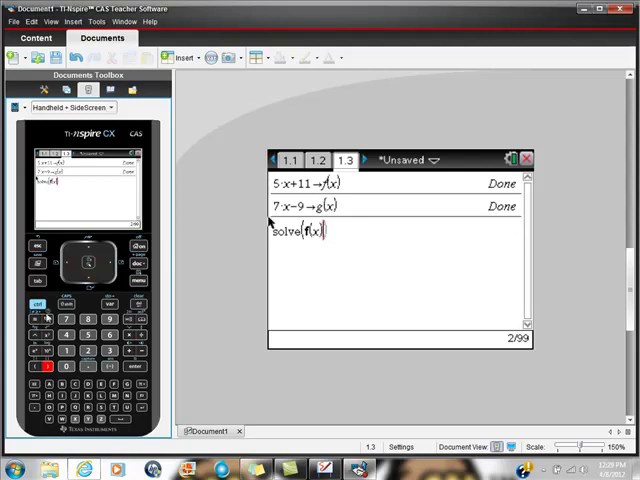
click(35, 319)
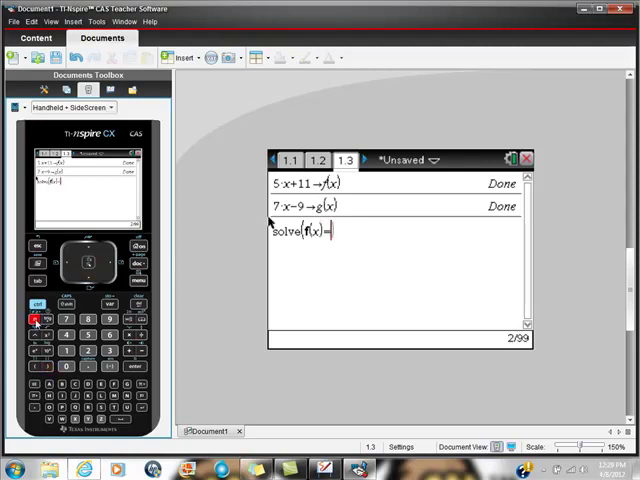
text(=g(x),x))
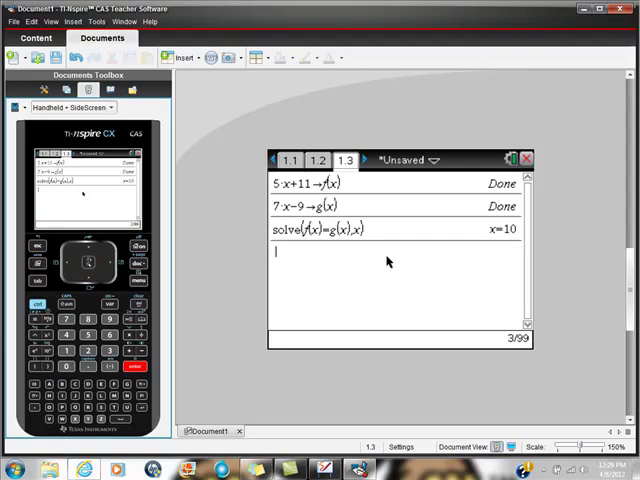
mouse_move(305, 130)
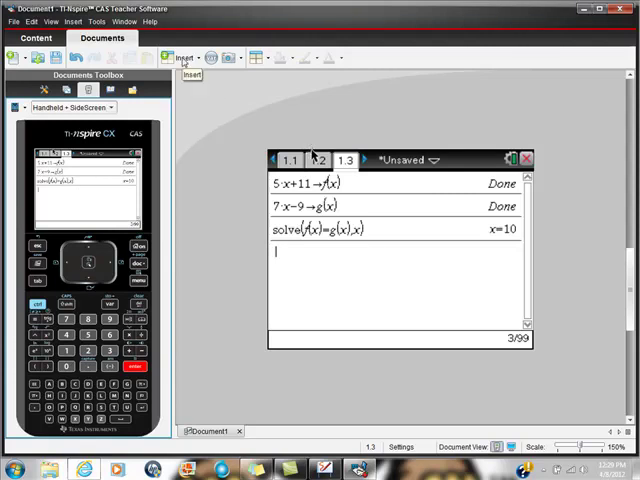
Step: Show the list of page types so a Graphs page can be added
click(181, 57)
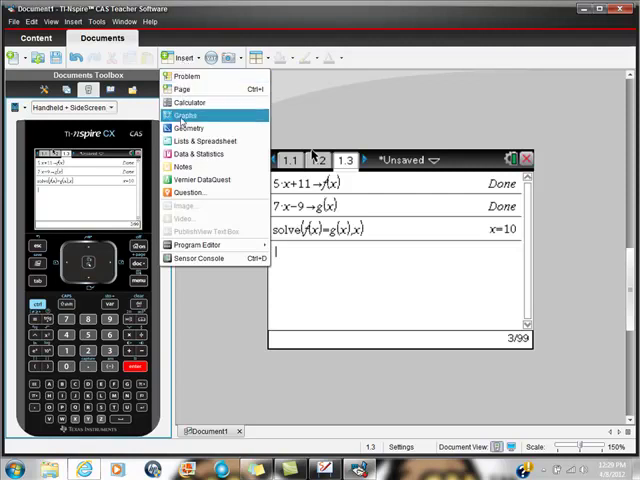
mouse_move(497, 328)
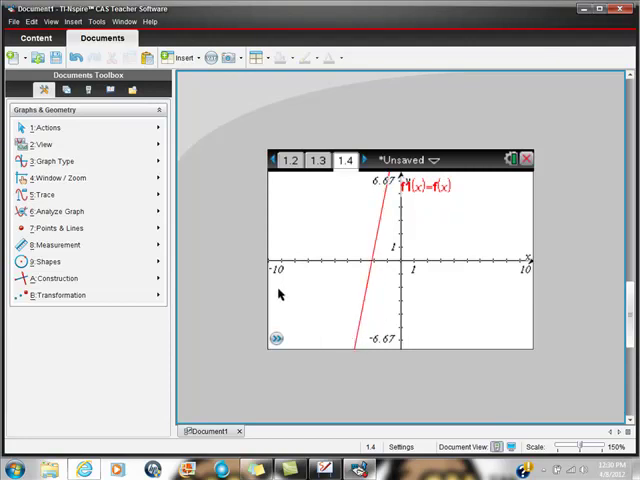
mouse_move(400, 315)
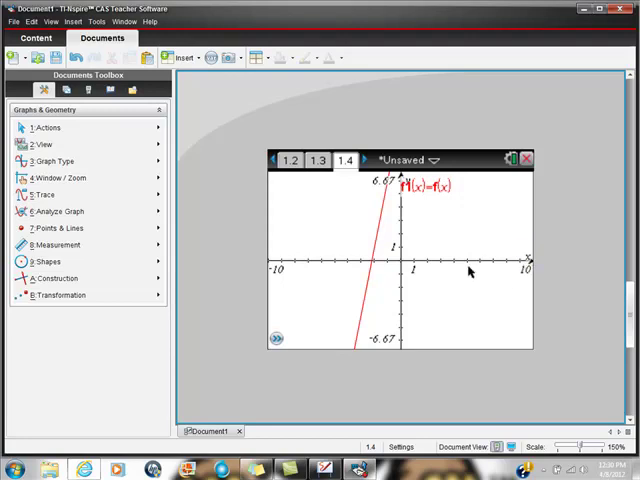
mouse_move(60, 244)
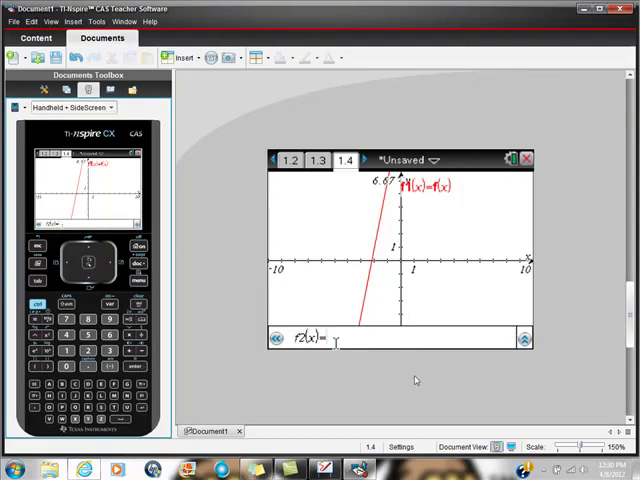
mouse_move(415, 380)
text(g(x))
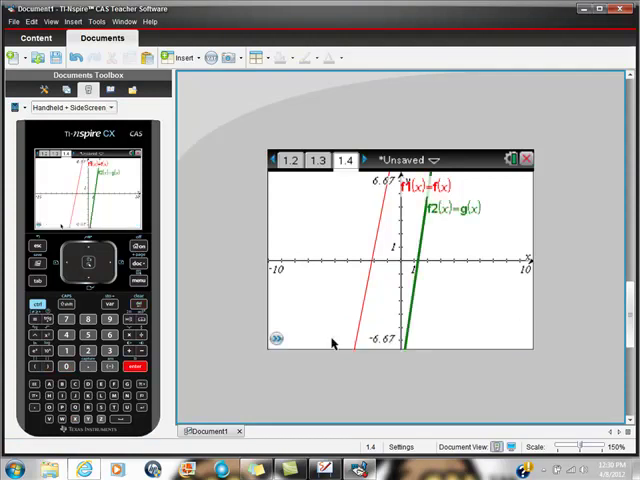
mouse_move(325, 330)
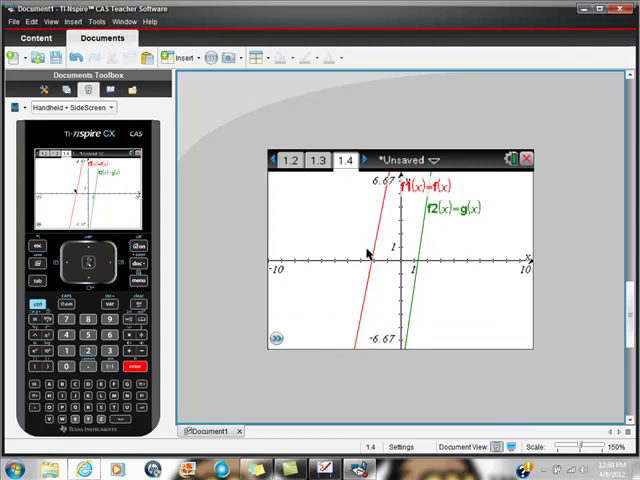
mouse_move(438, 283)
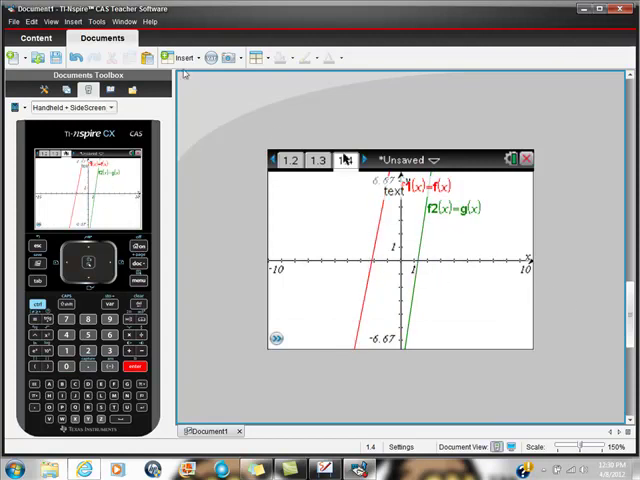
Step: Bring up the graphing tools panel
click(180, 57)
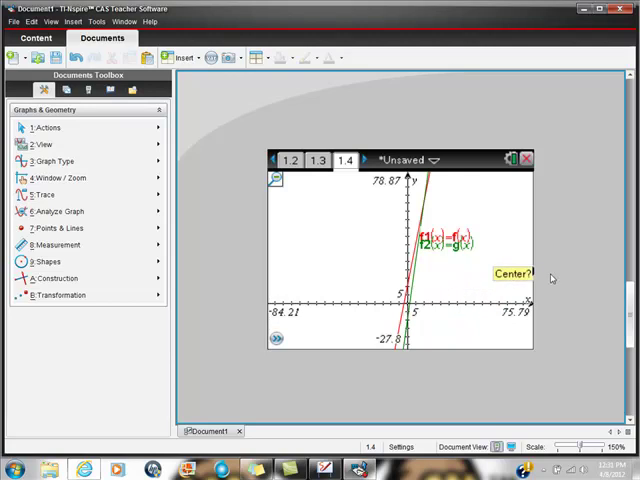
mouse_move(410, 310)
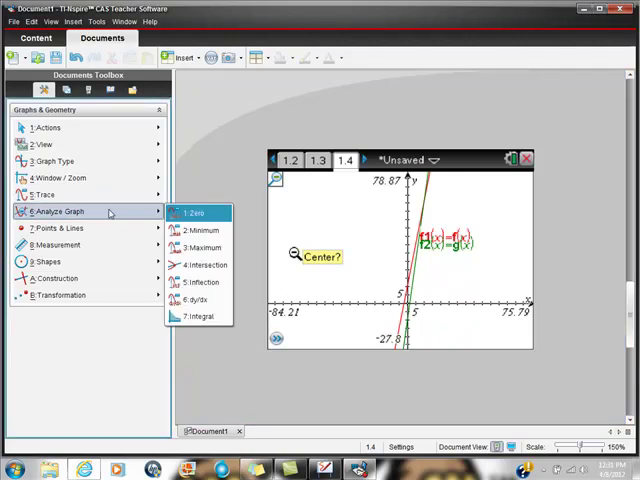
mouse_move(197, 282)
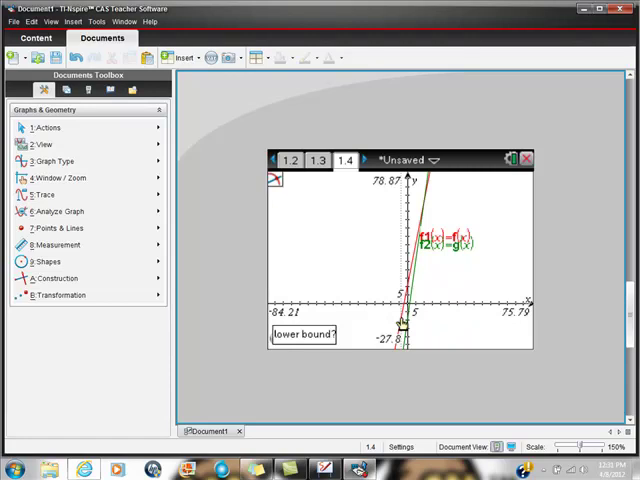
Step: Set the lower bound for the intersection search near the crossing at (10, 61)
click(402, 325)
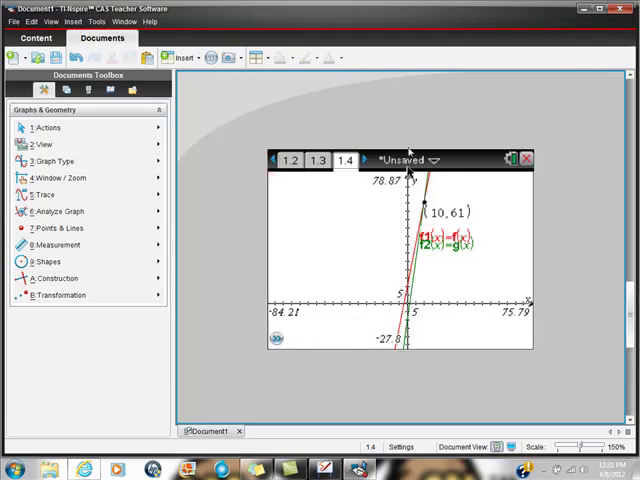
mouse_move(450, 263)
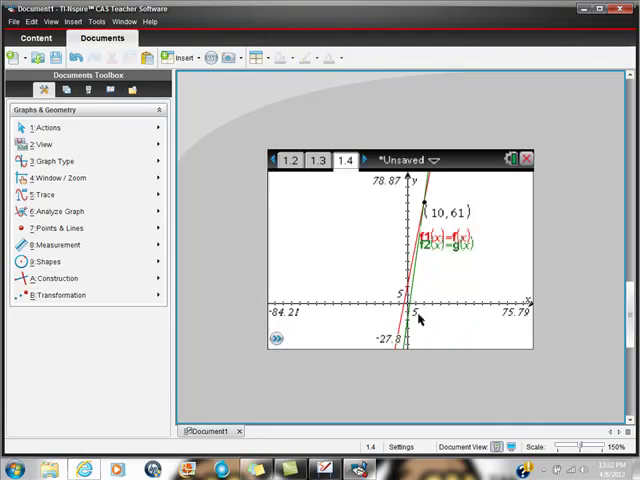
mouse_move(454, 344)
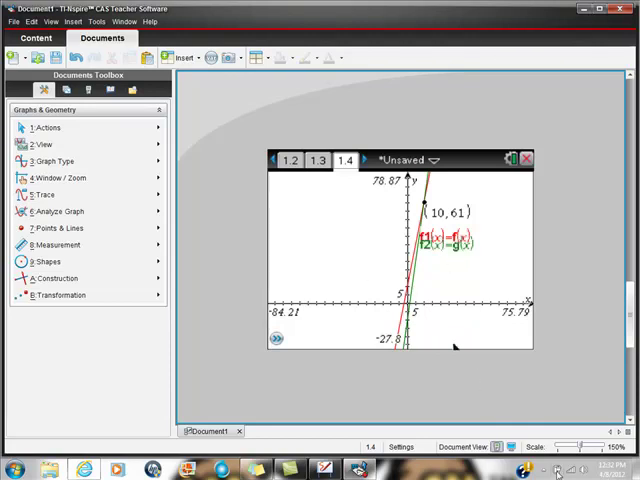